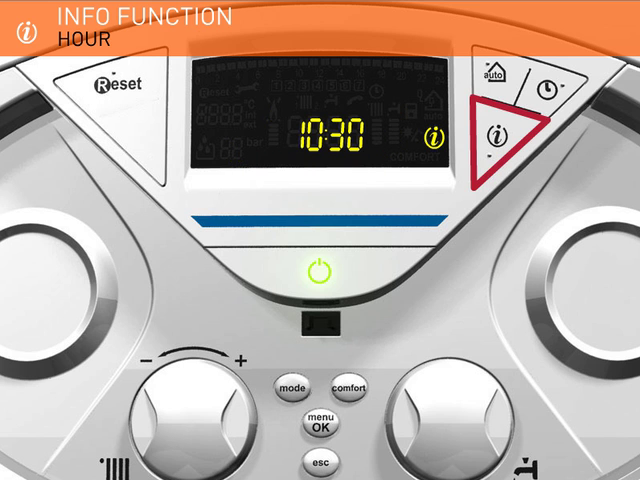
- Cycle the info readouts on the boiler display, starting with the 10:30 time
click(494, 130)
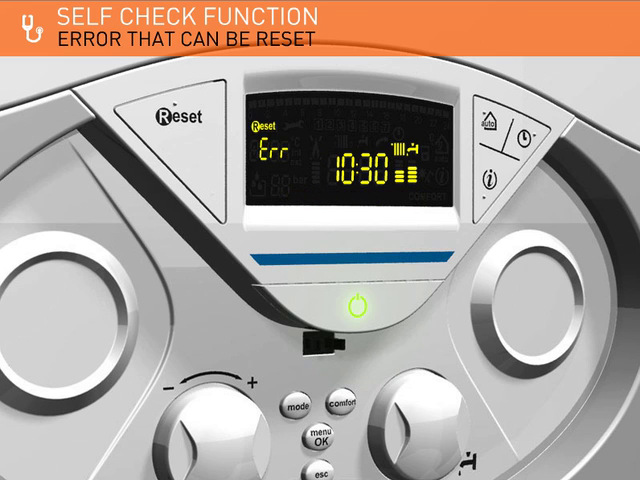
- Reset the Overheat error so the display returns to normal readings at 1.2 bar
click(174, 113)
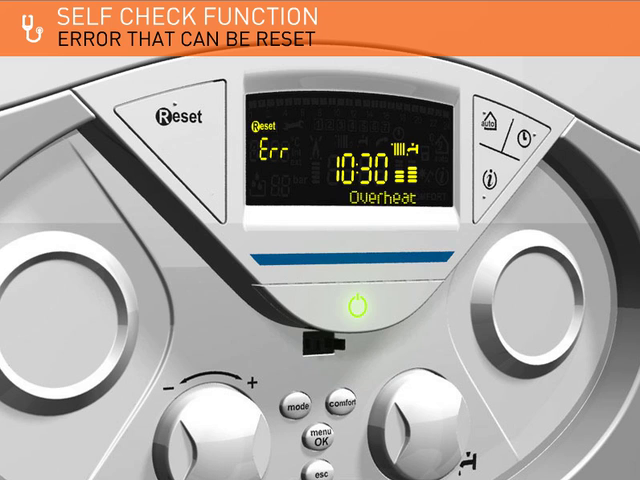
click(175, 113)
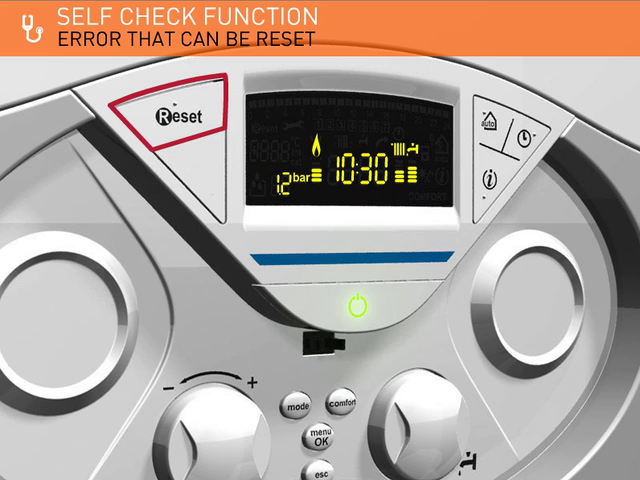